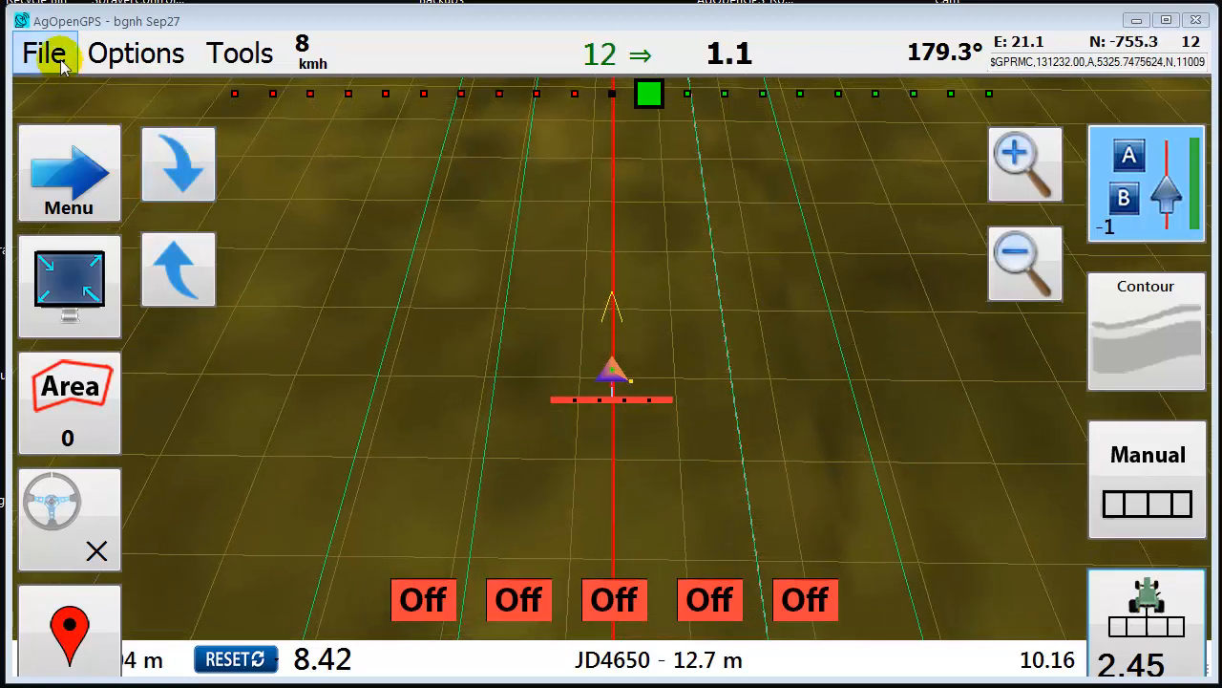
Open the AgOpenGPS main menu grid of field, boundary and settings tools
click(44, 53)
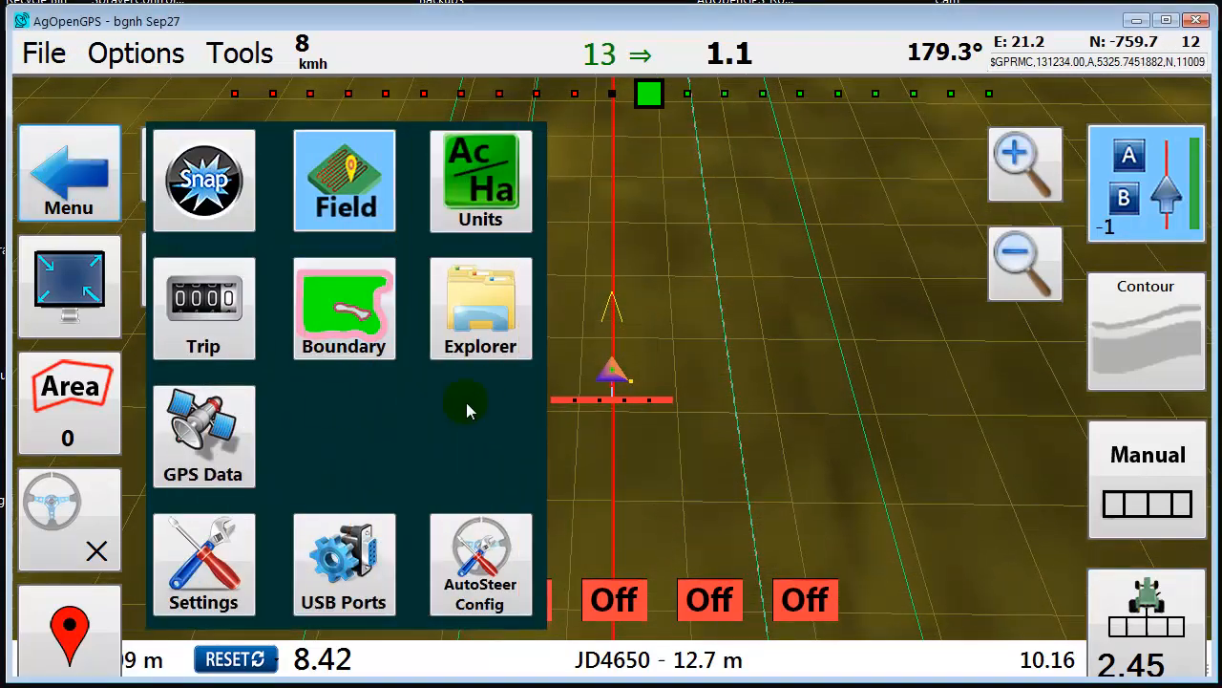
mouse_move(348, 446)
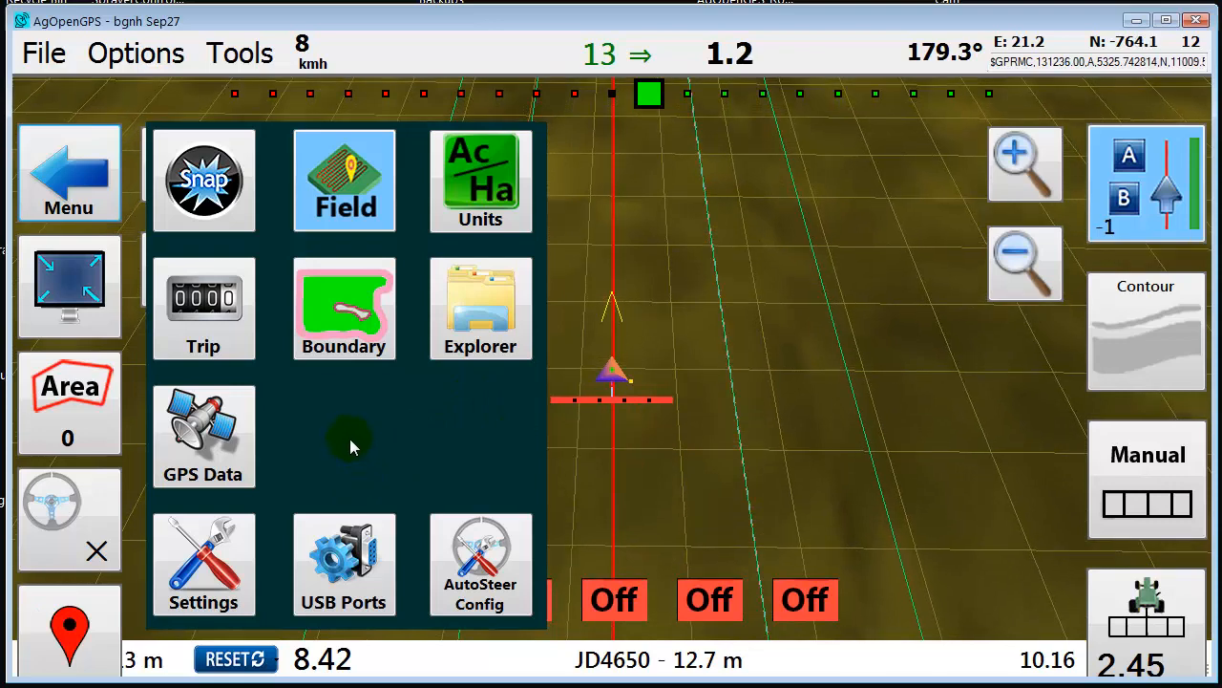
In the tool settings, set Tool Offset to 300 cm and save
click(202, 563)
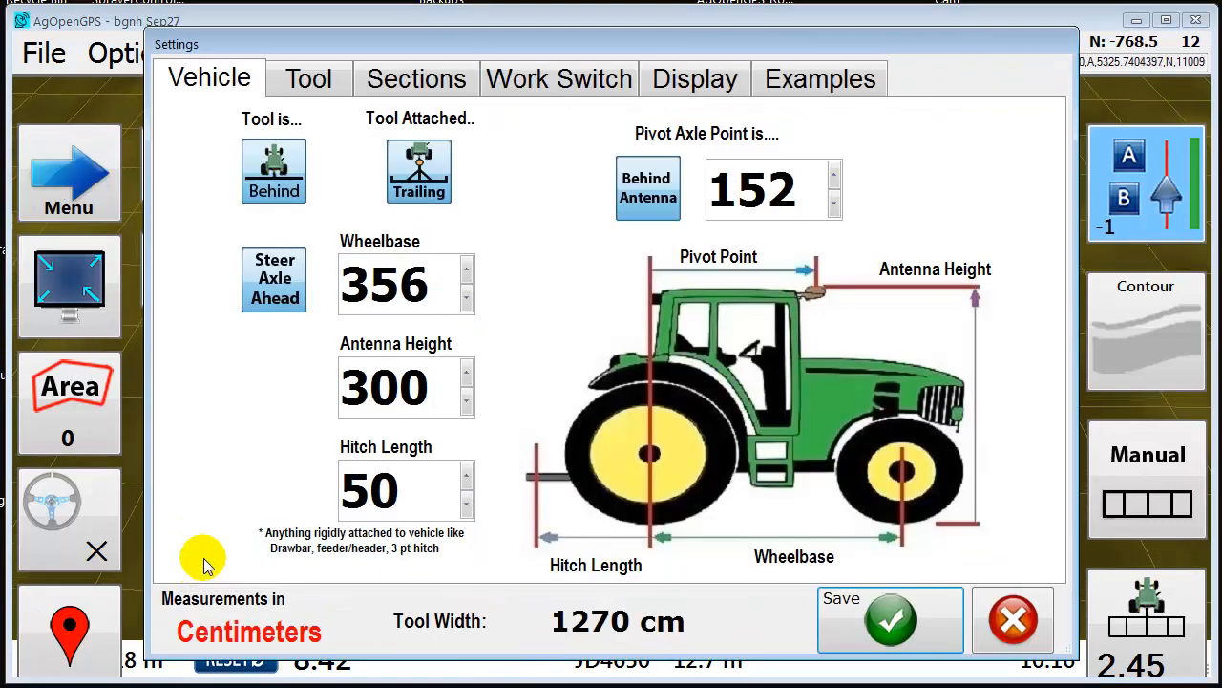
click(307, 78)
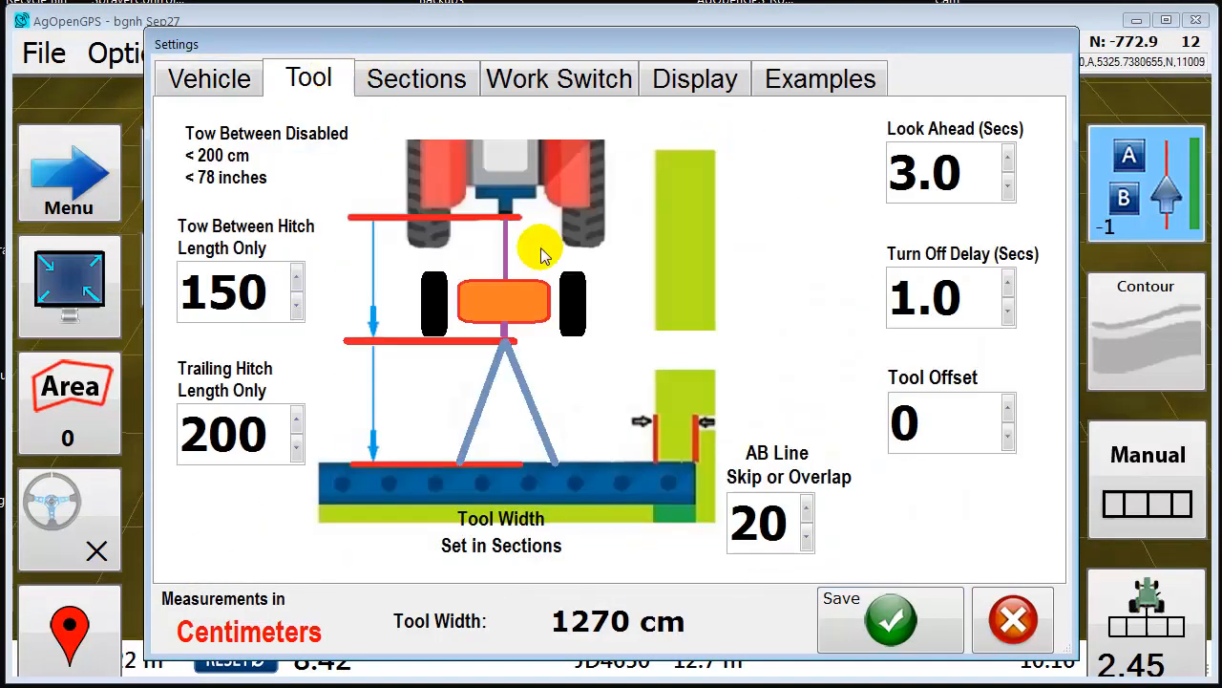
click(904, 422)
text(300)
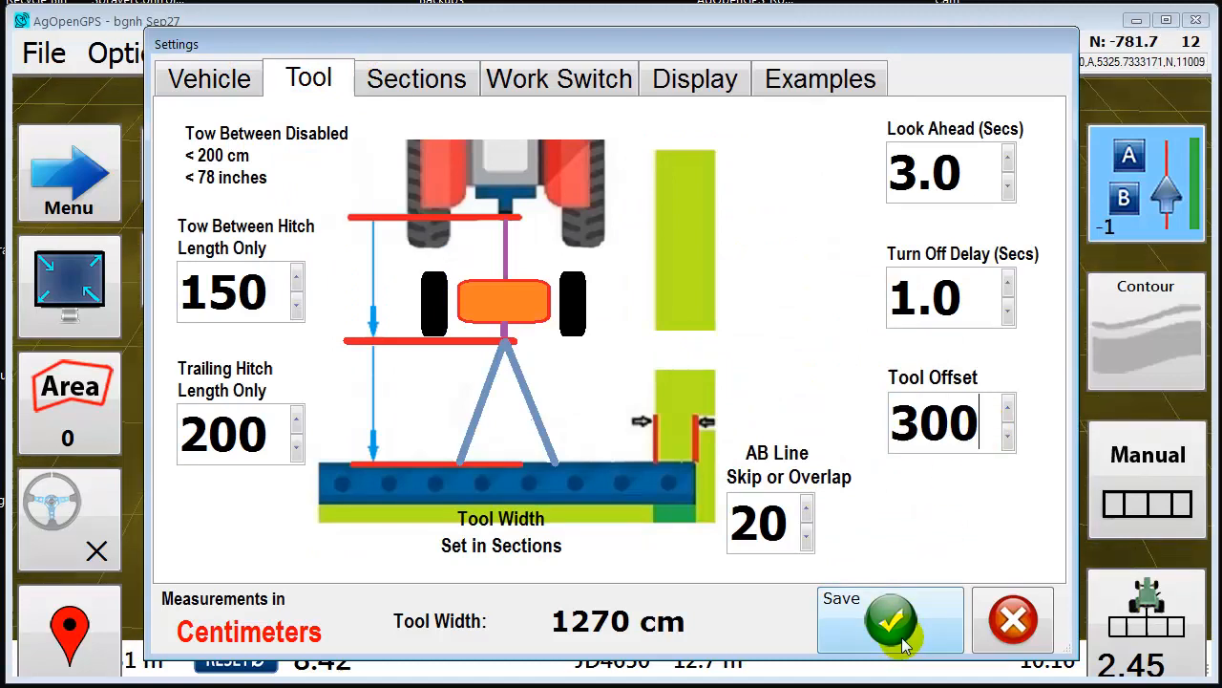
click(890, 618)
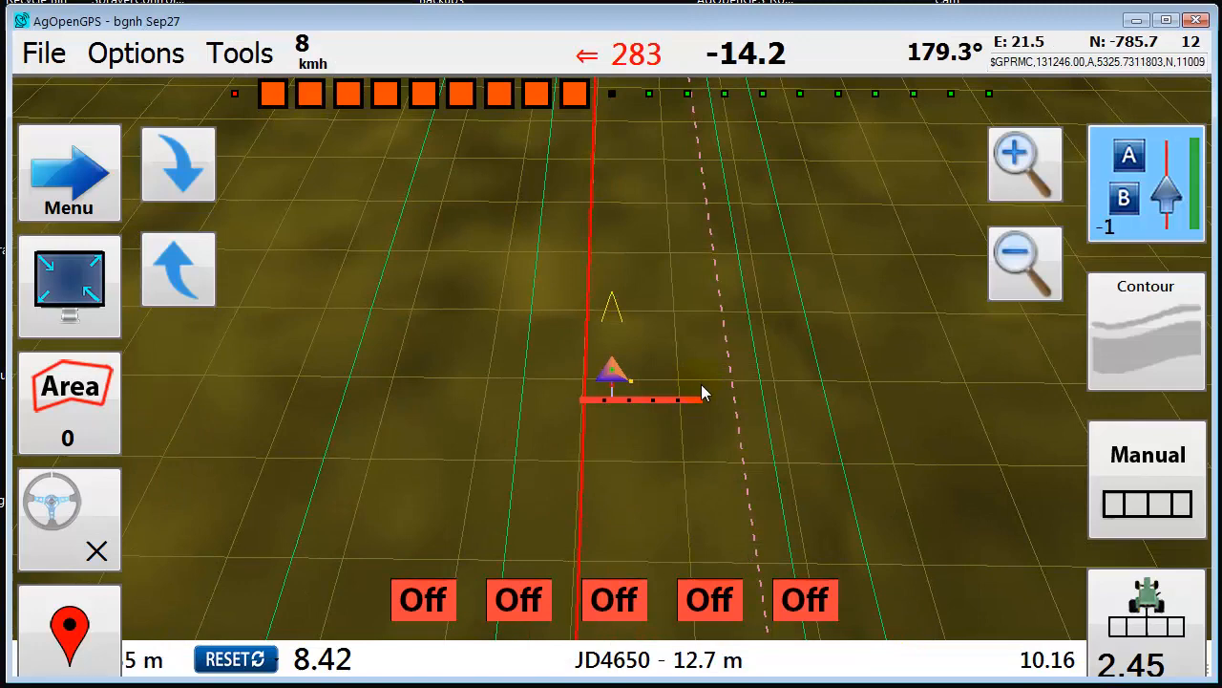